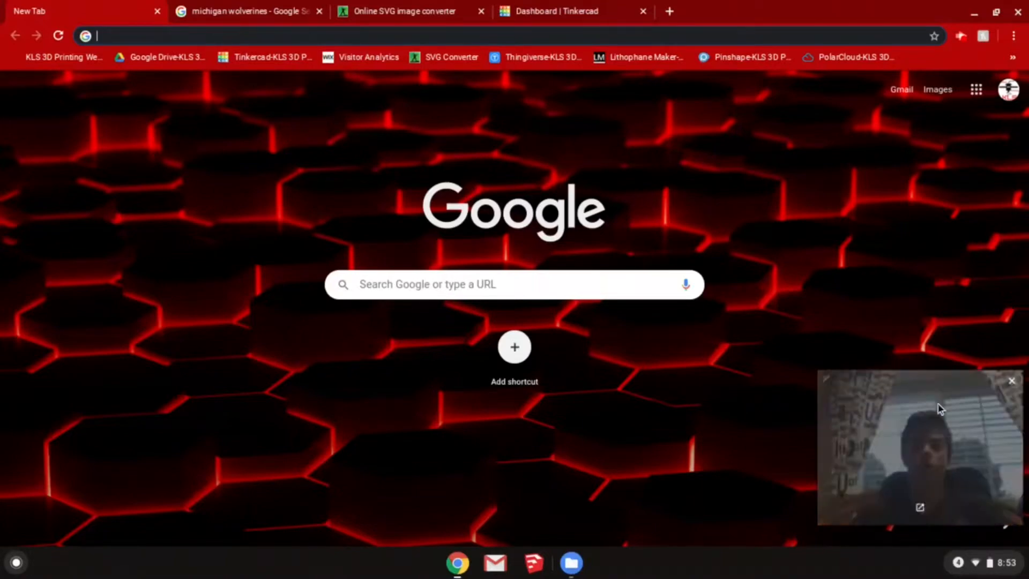
# Save the large block M logo from the image results as Michigan.png in Downloads
pyautogui.click(252, 11)
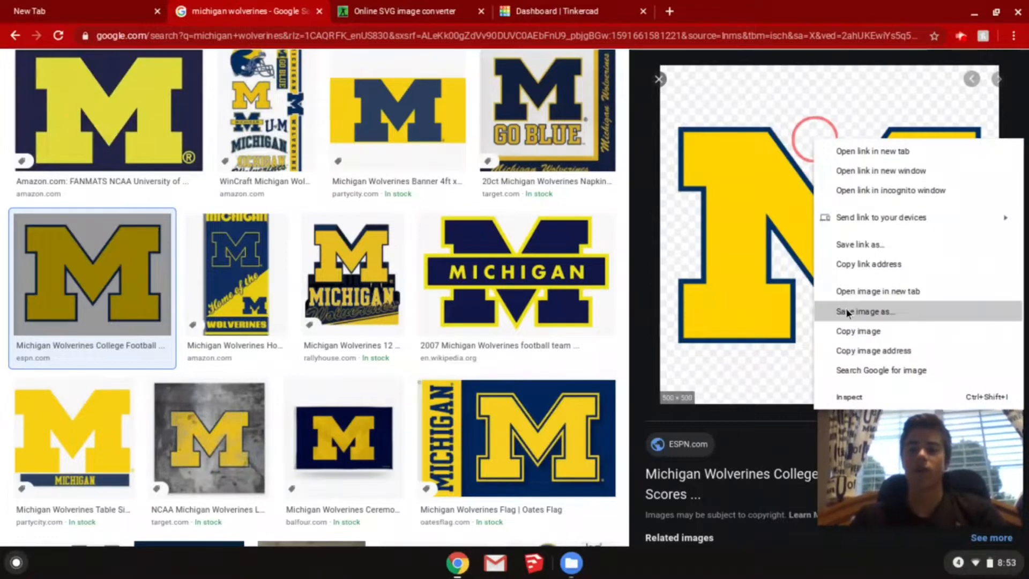
pyautogui.click(861, 311)
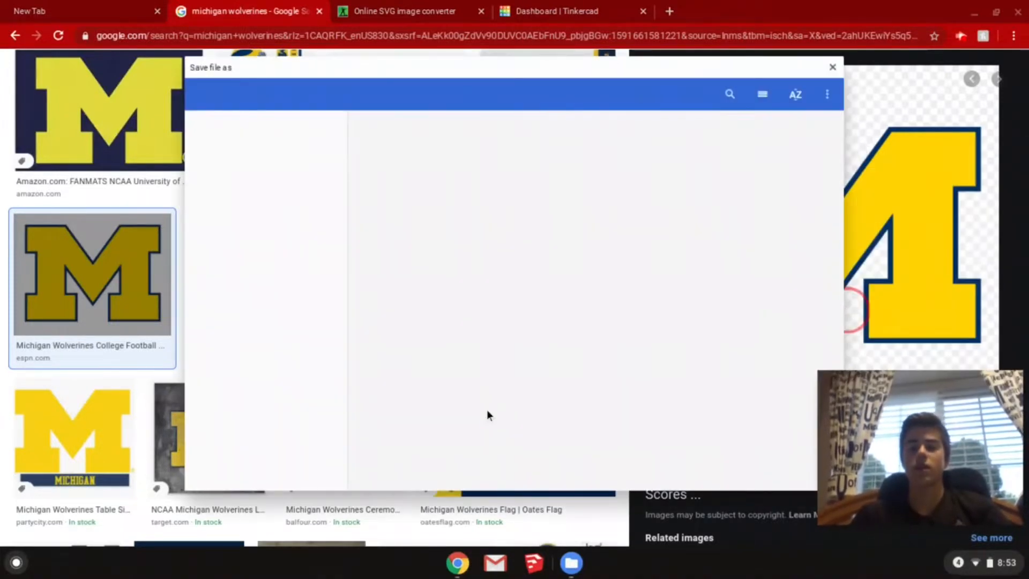
pyautogui.moveTo(380, 484)
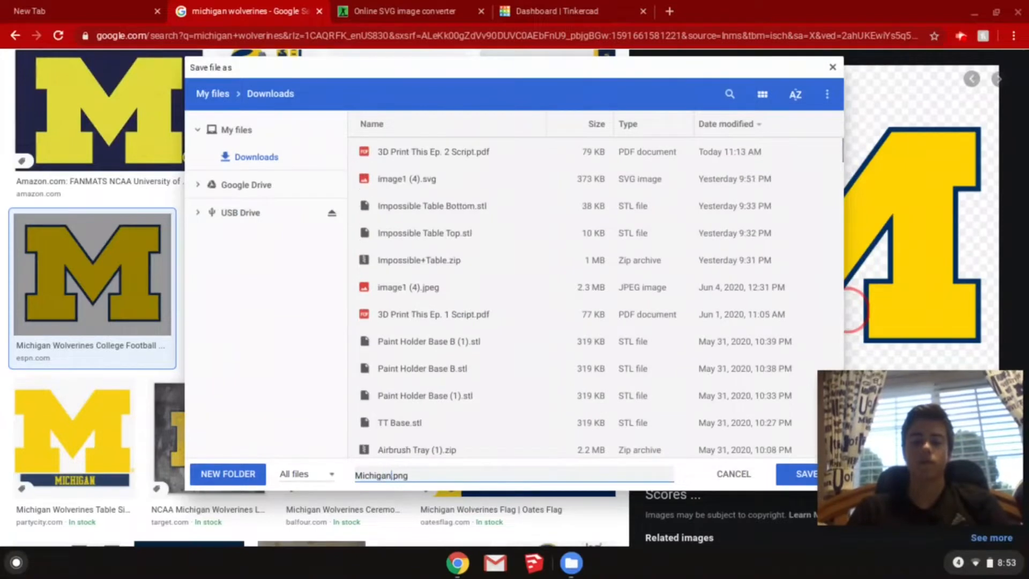
pyautogui.click(807, 474)
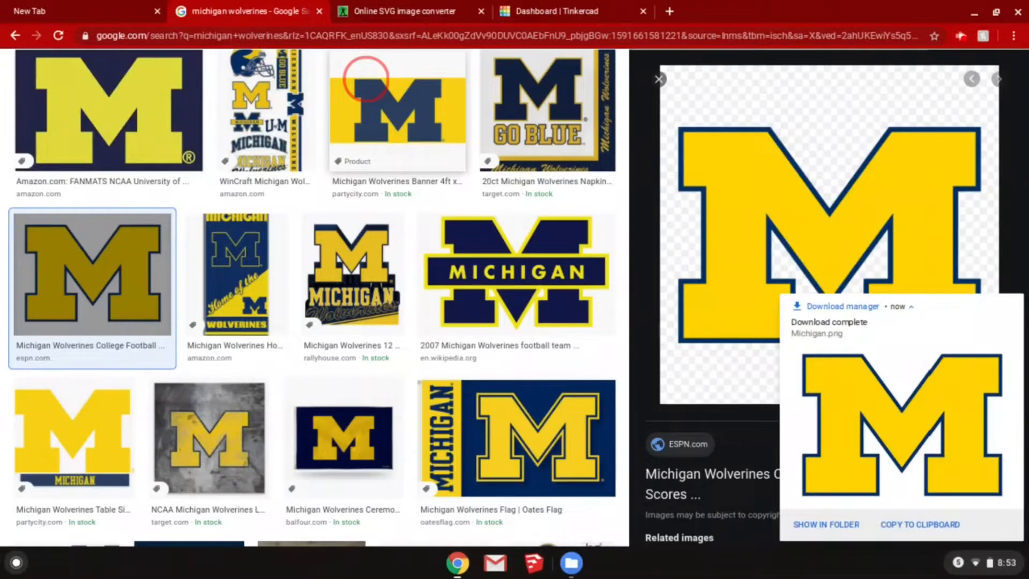
pyautogui.moveTo(416, 20)
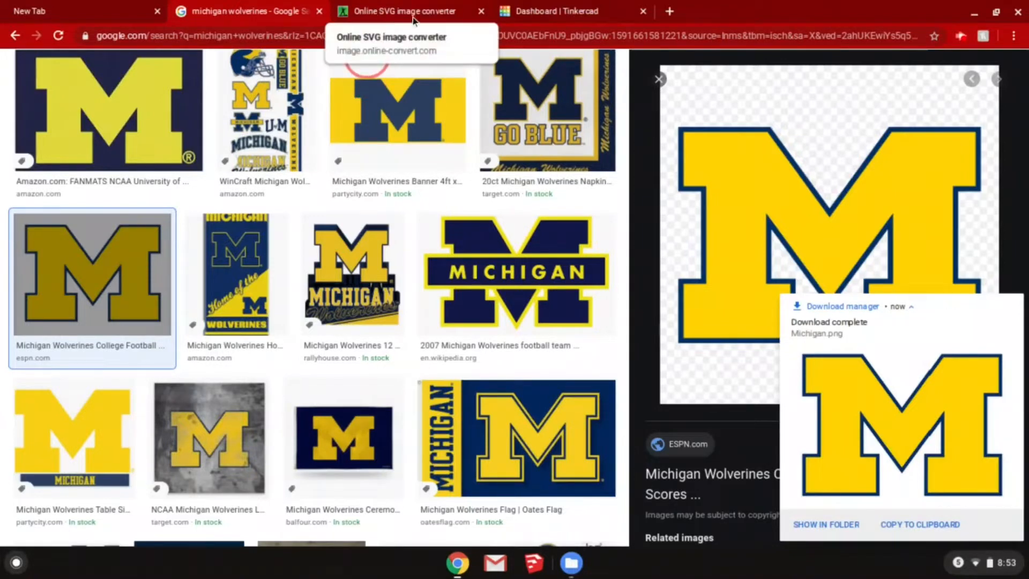
# Upload Michigan.png to the online SVG converter and start the conversion to Michigan.svg
pyautogui.click(417, 10)
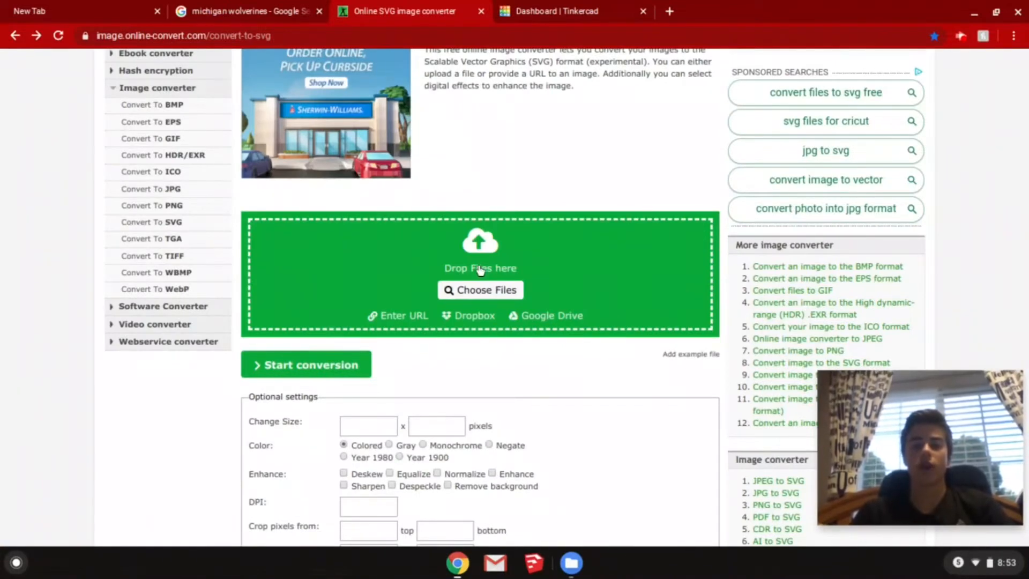
pyautogui.click(480, 289)
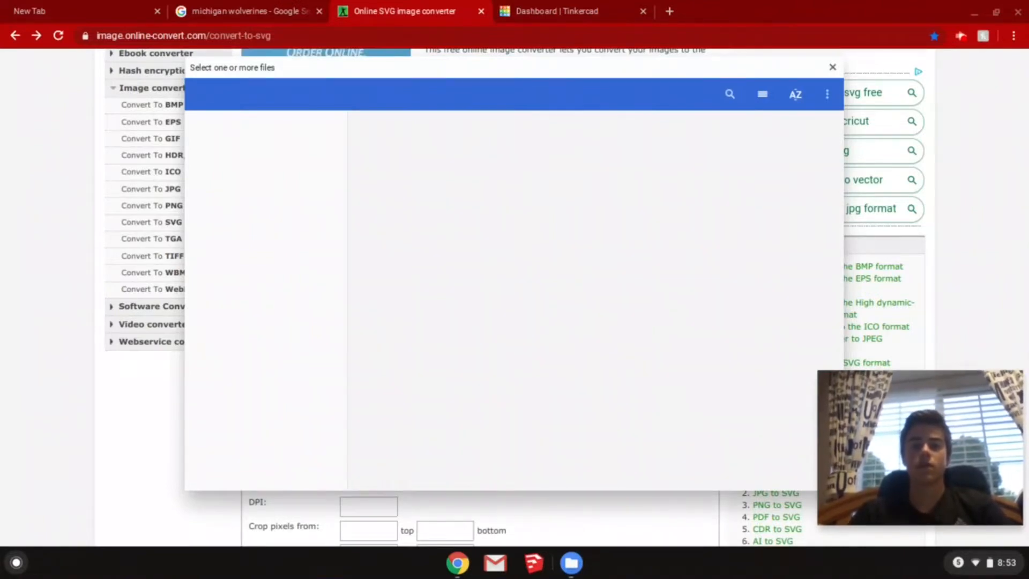
pyautogui.moveTo(453, 220)
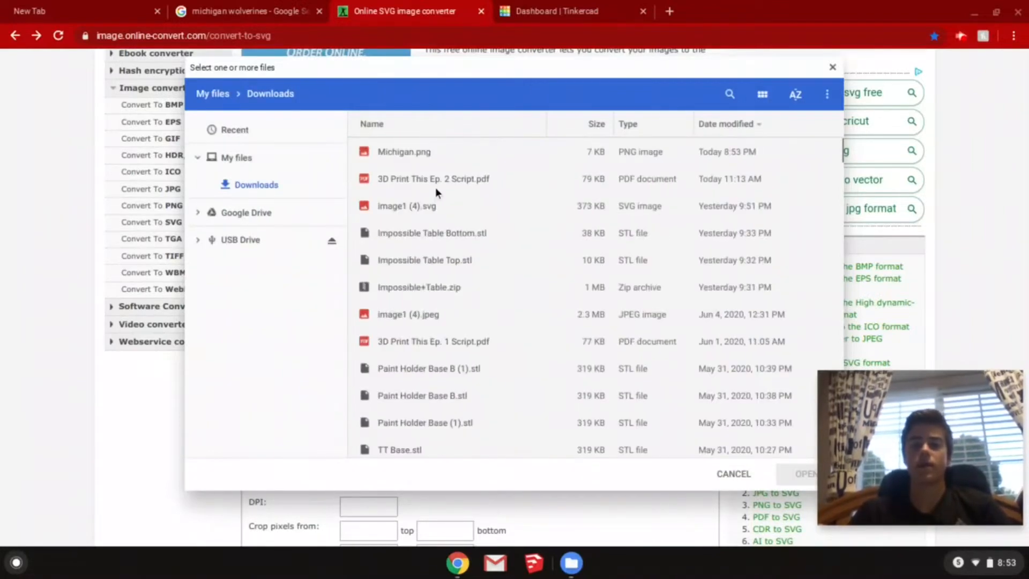
pyautogui.click(404, 152)
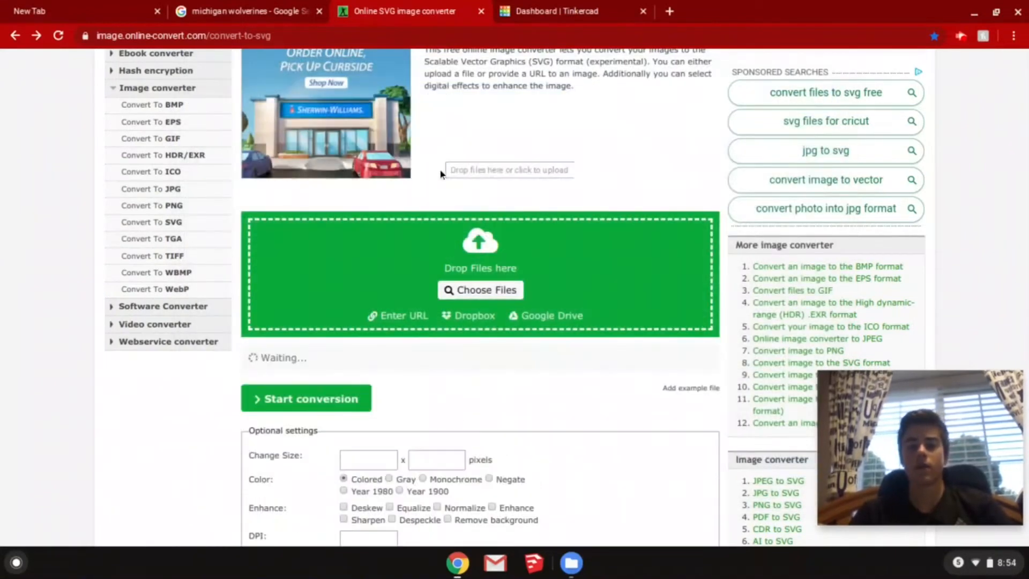
pyautogui.click(480, 289)
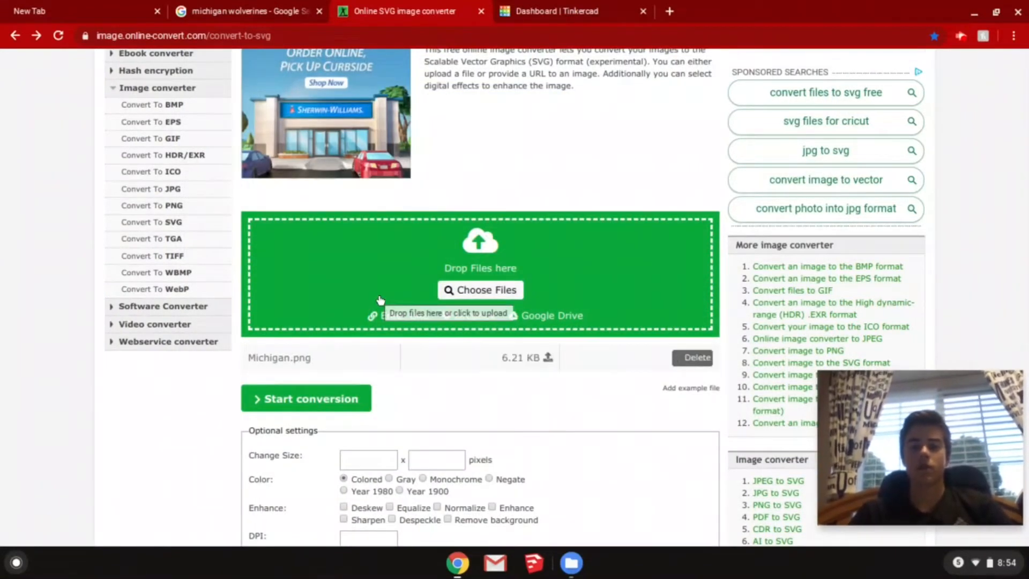
pyautogui.moveTo(294, 398)
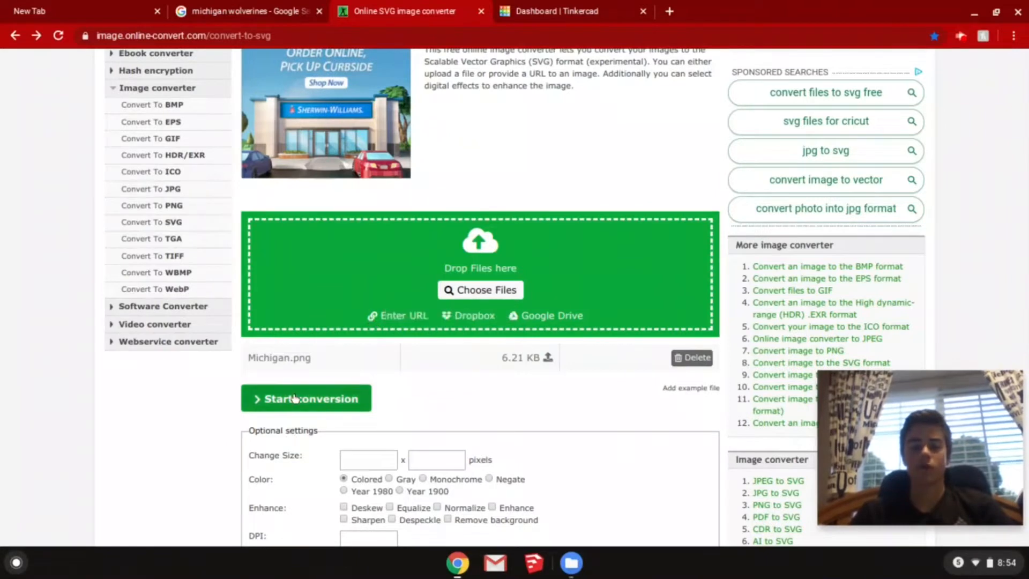
pyautogui.click(307, 398)
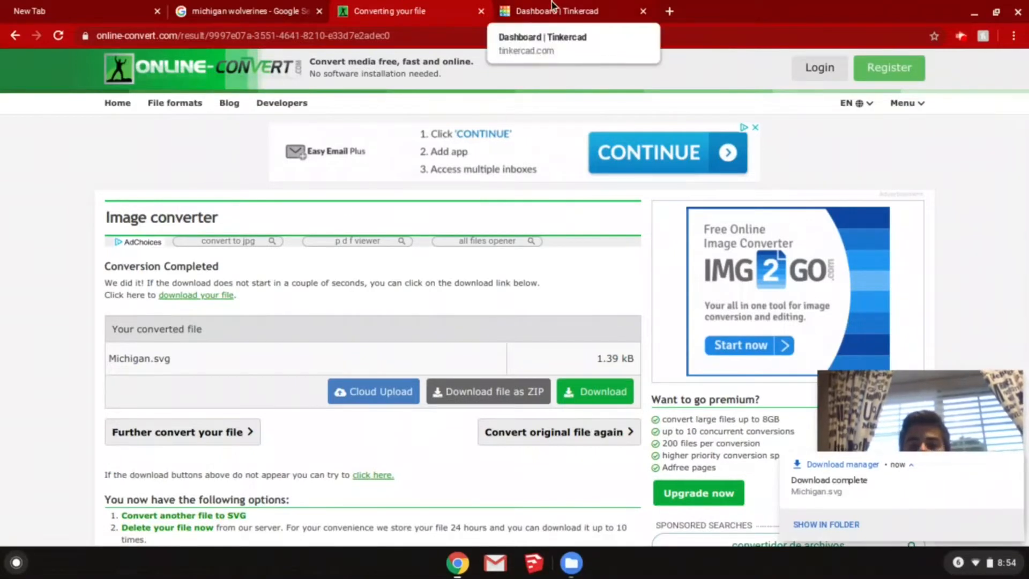
# Create a new 3D design from the Tinkercad dashboard and rename it 'Michigan'
pyautogui.click(558, 11)
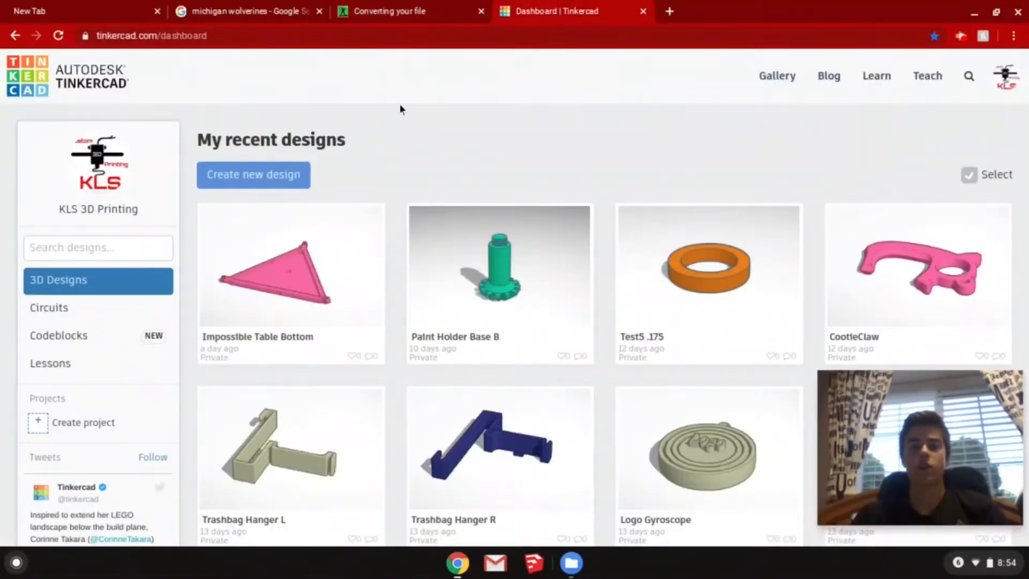
pyautogui.click(267, 174)
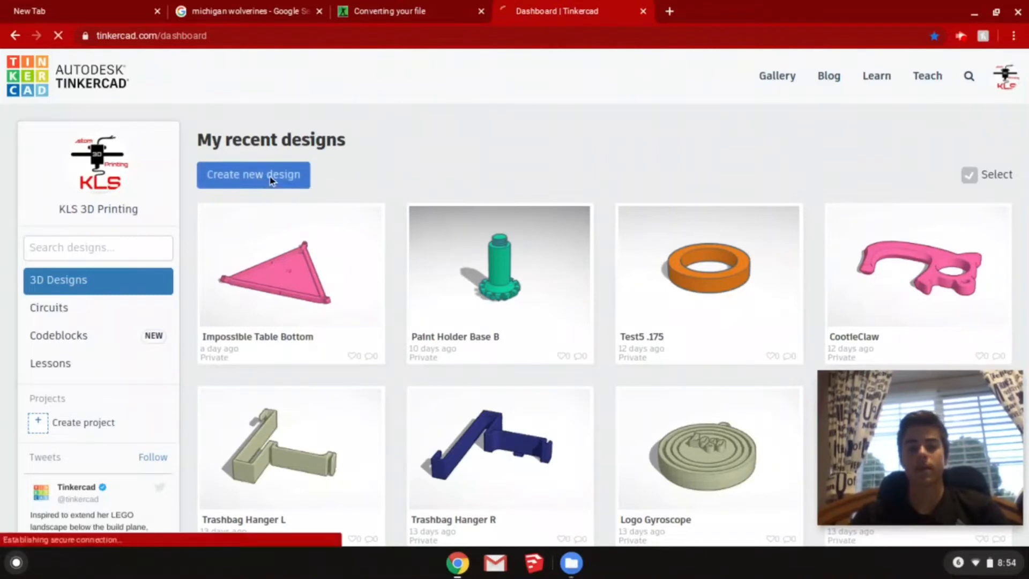
pyautogui.click(253, 175)
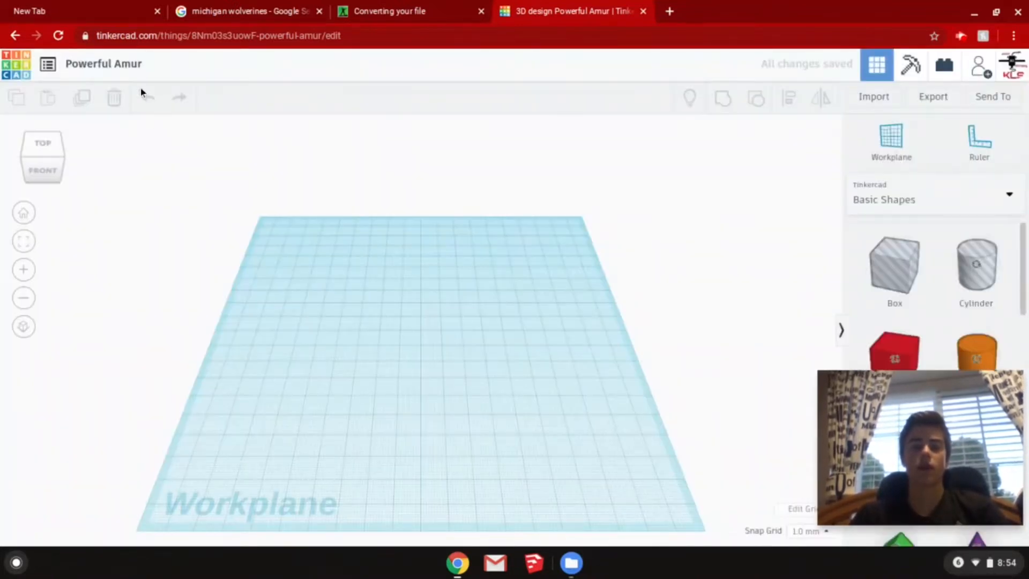
pyautogui.click(103, 64)
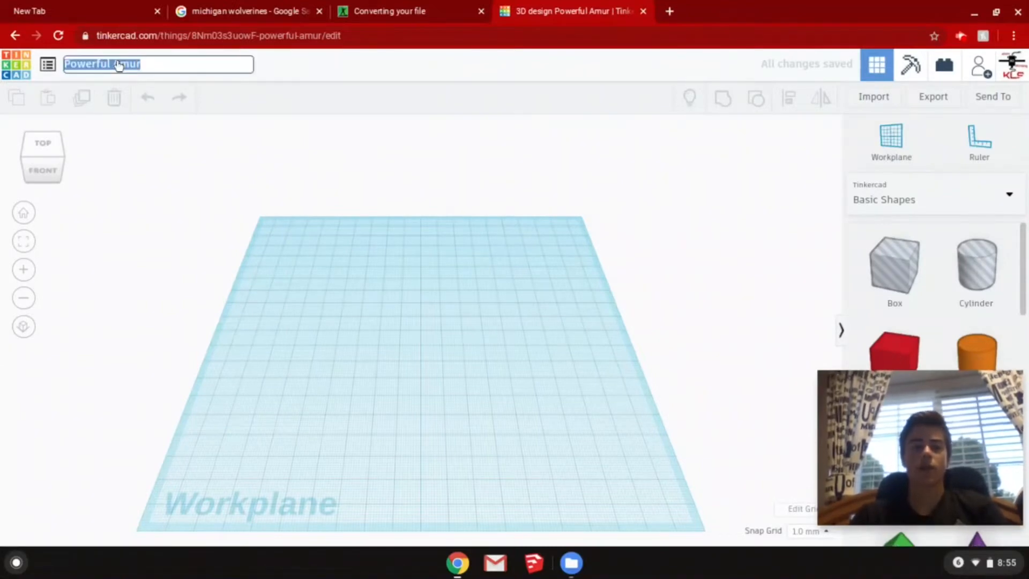
pyautogui.write('Michigan')
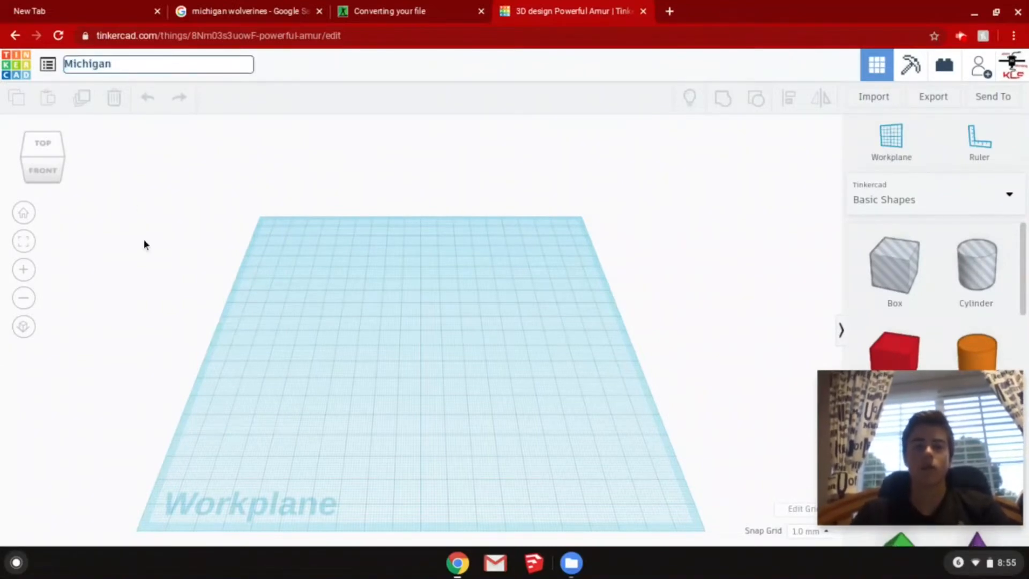
# Set the workplane grid to inches with 5.5 width and 5.5 length and update it
pyautogui.click(805, 508)
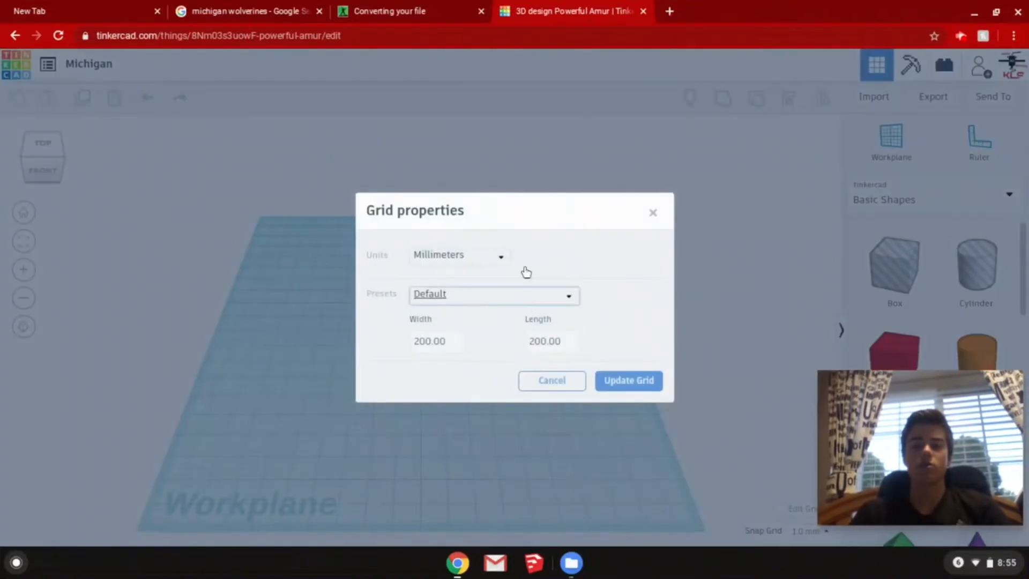
pyautogui.click(459, 255)
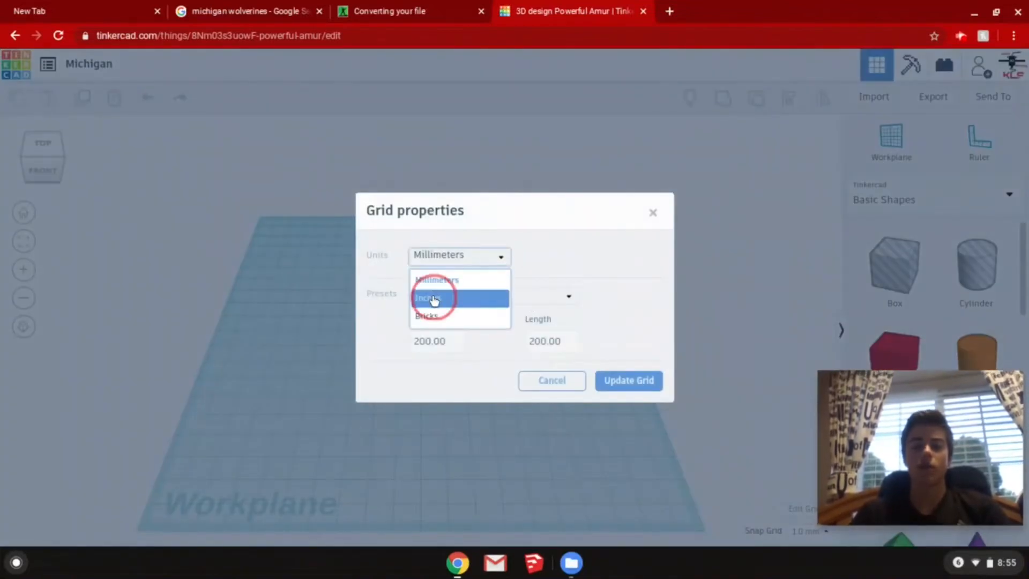
pyautogui.click(430, 297)
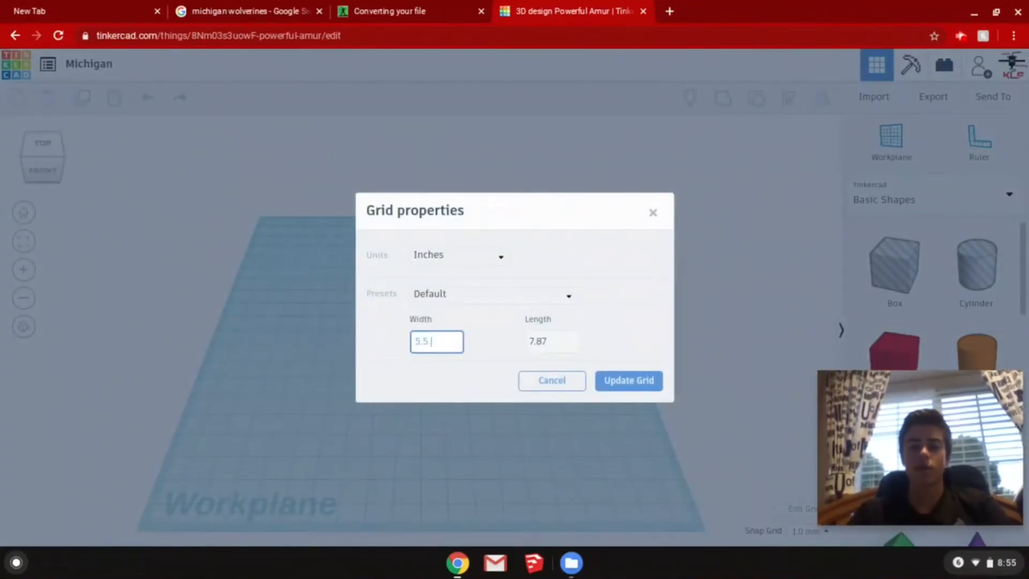
pyautogui.click(551, 342)
pyautogui.write('5.5')
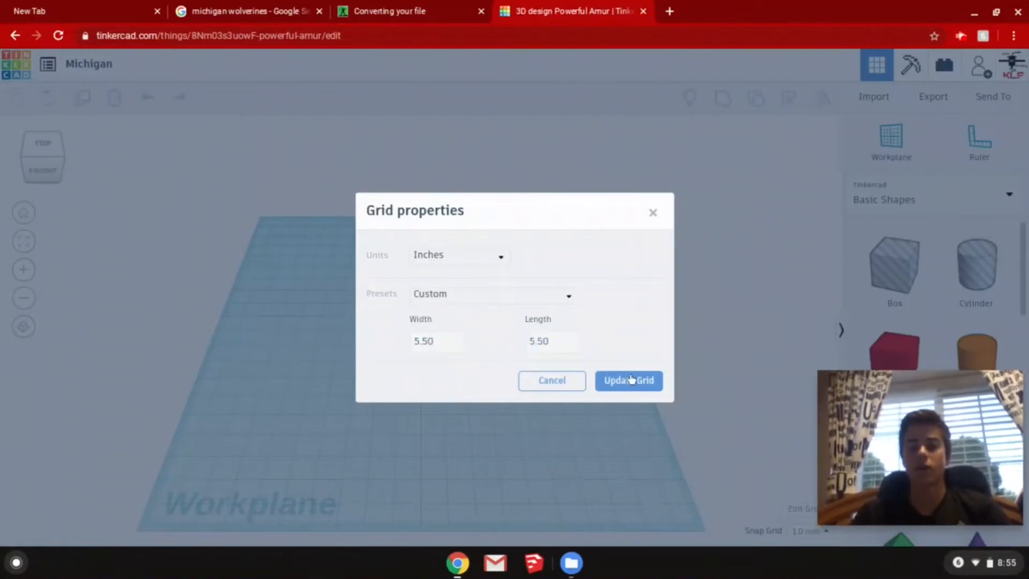
pyautogui.click(629, 381)
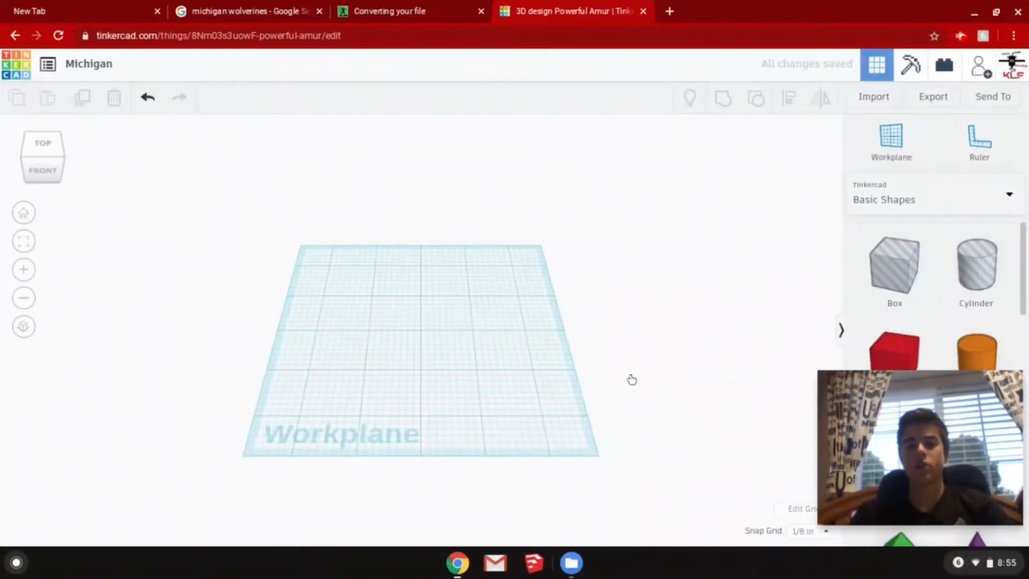
# Import Michigan.svg from the computer into the design at scale 5
pyautogui.click(873, 97)
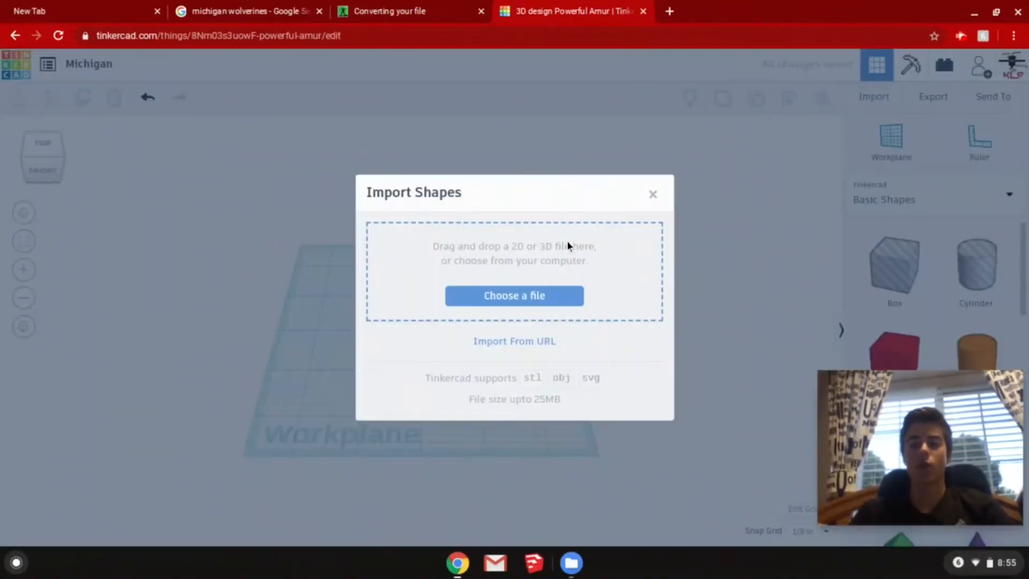
pyautogui.click(513, 296)
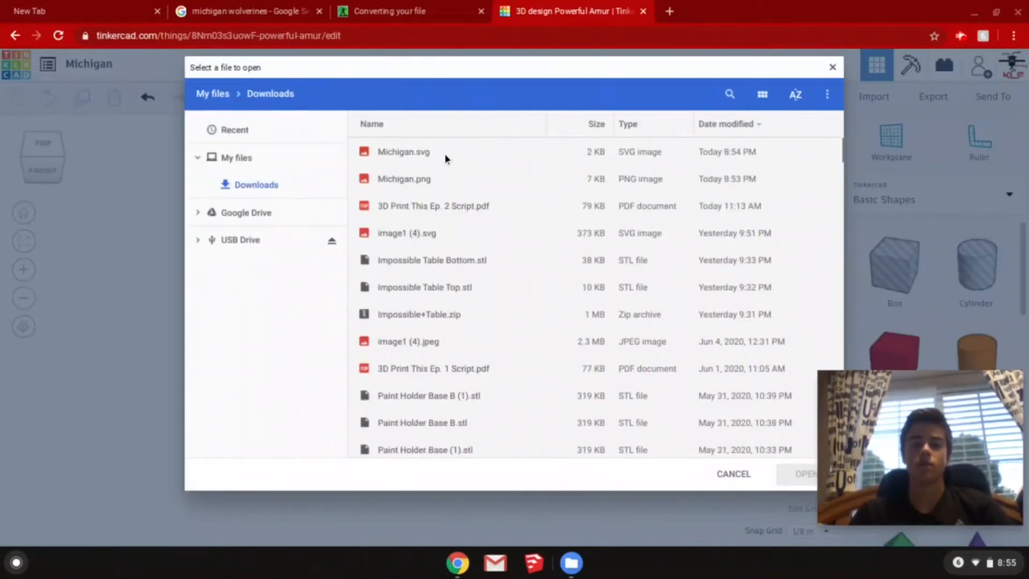
pyautogui.doubleClick(404, 152)
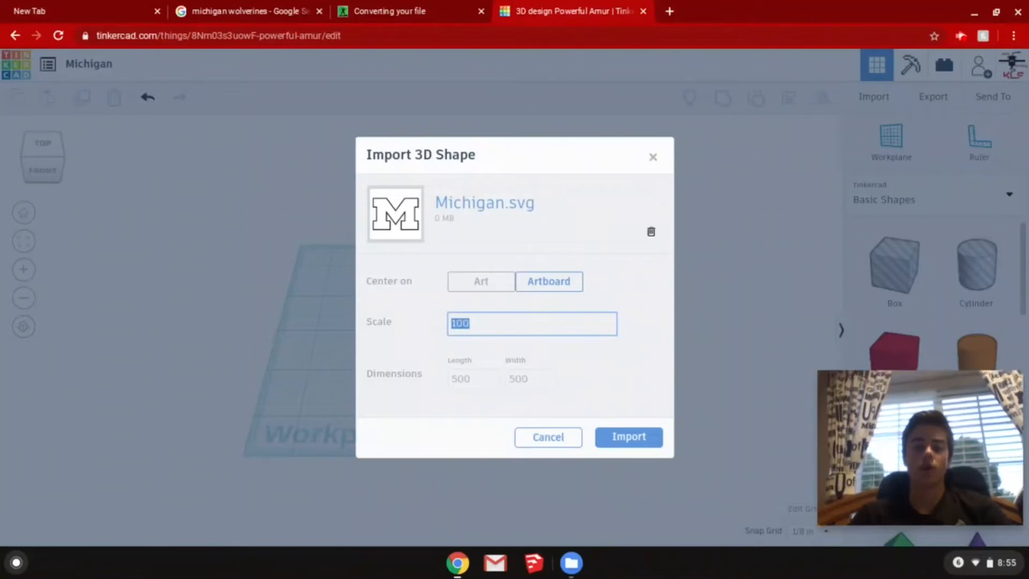
pyautogui.write('5')
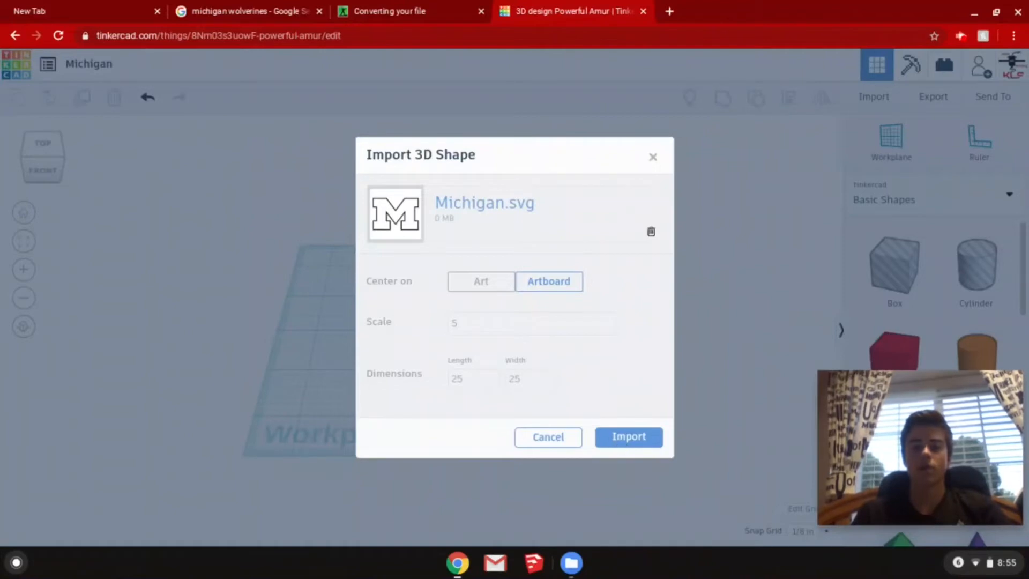
pyautogui.click(628, 436)
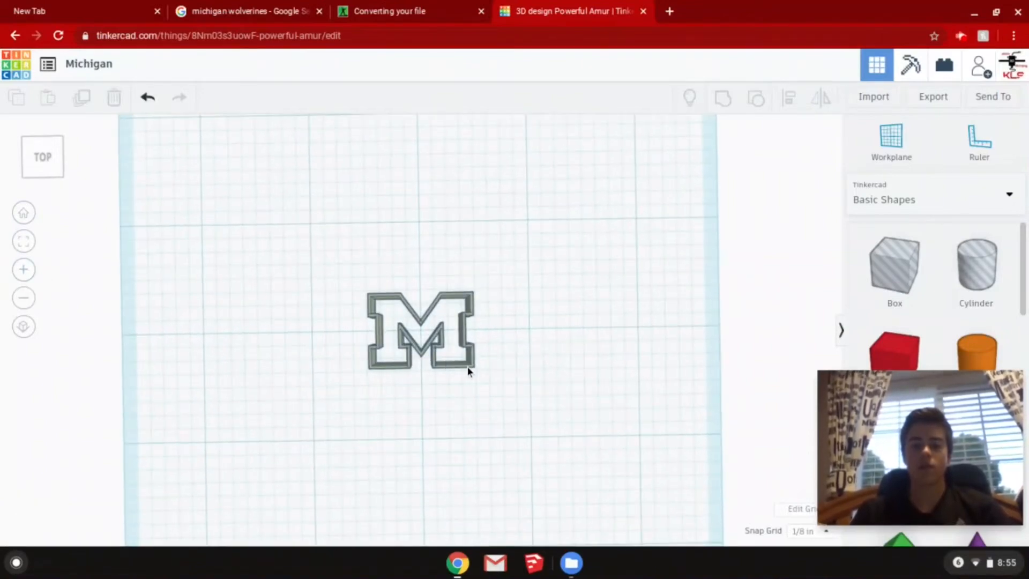
# Reset to the default Home view of the workplane showing the solid M logo
pyautogui.click(420, 333)
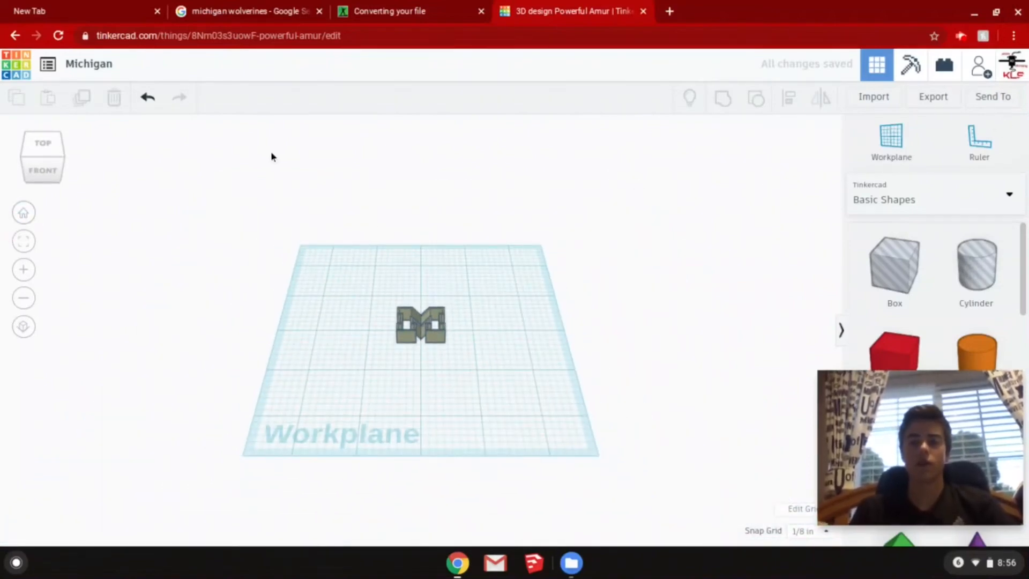
pyautogui.click(932, 97)
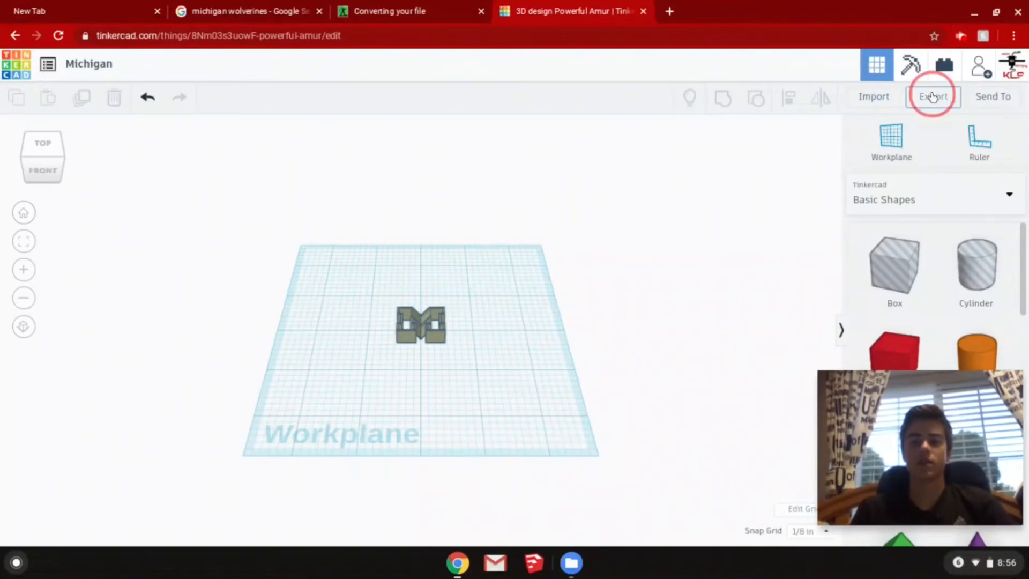
# Export the whole design as Michigan.stl and locate it in the Downloads folder
pyautogui.click(933, 97)
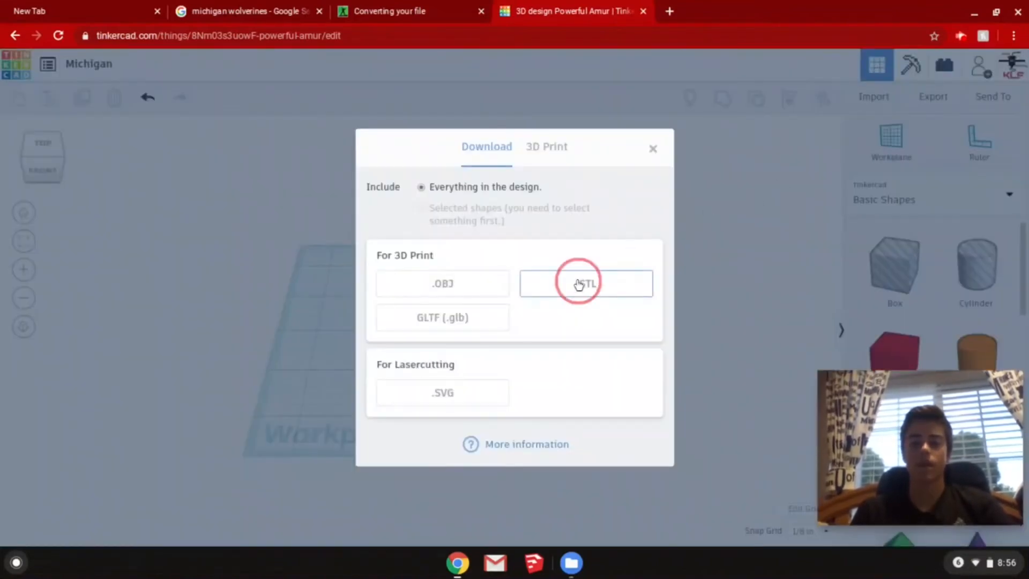
pyautogui.click(585, 283)
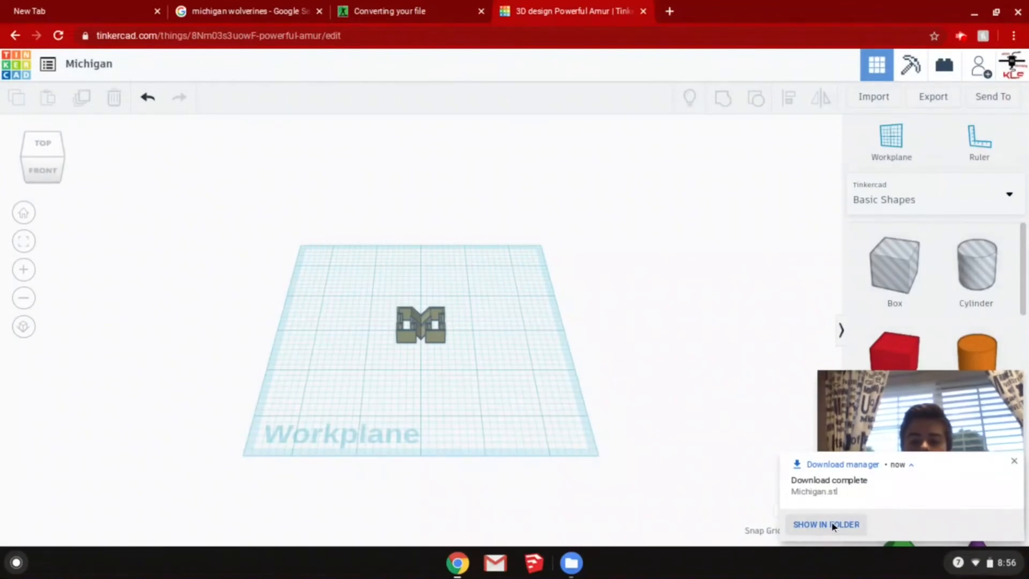
pyautogui.click(826, 524)
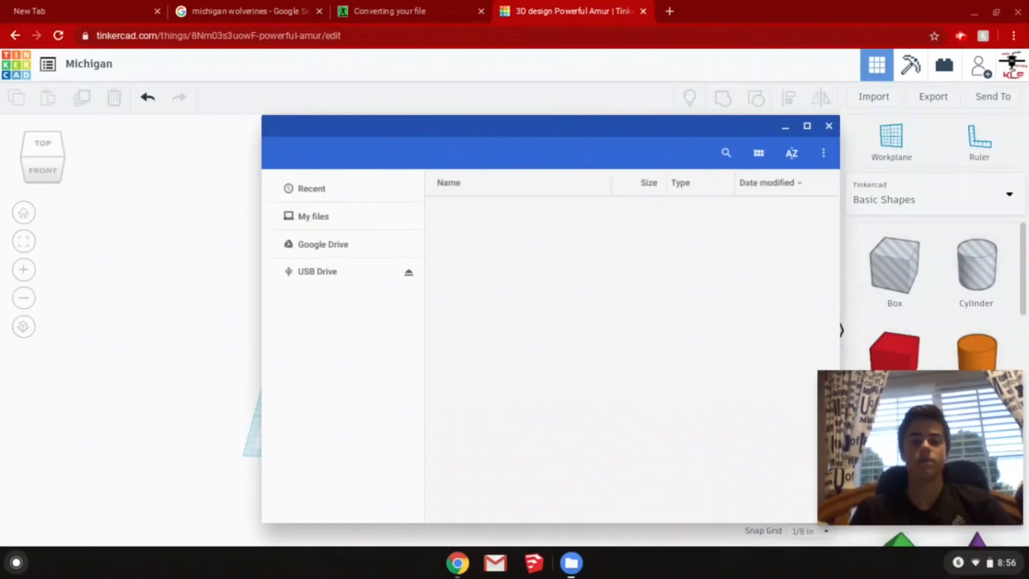
pyautogui.click(313, 216)
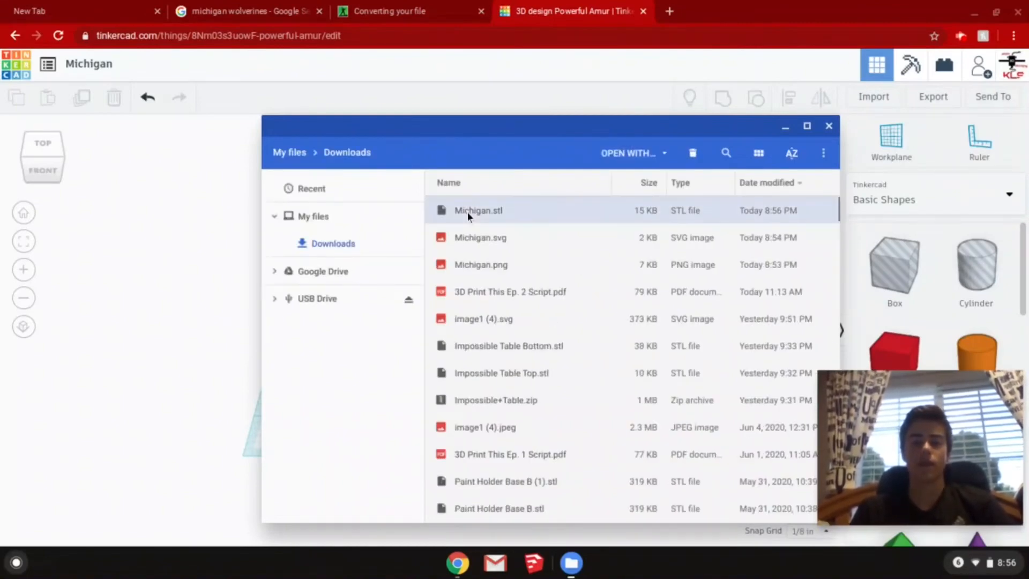